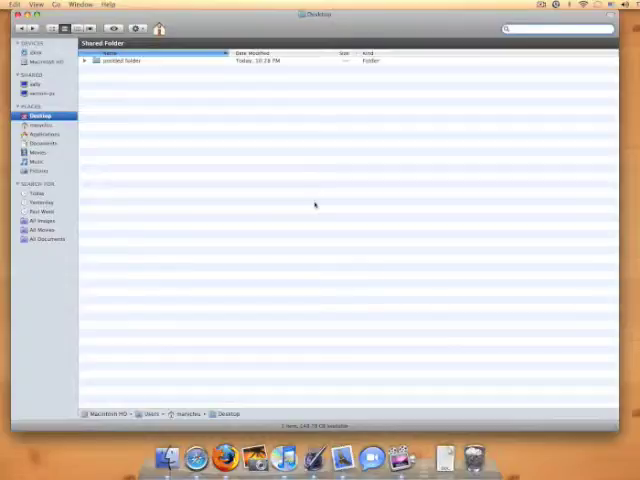
Browse Applications, Documents and Pictures from the sidebar, return to Desktop, then search for 'batman'
click(38, 134)
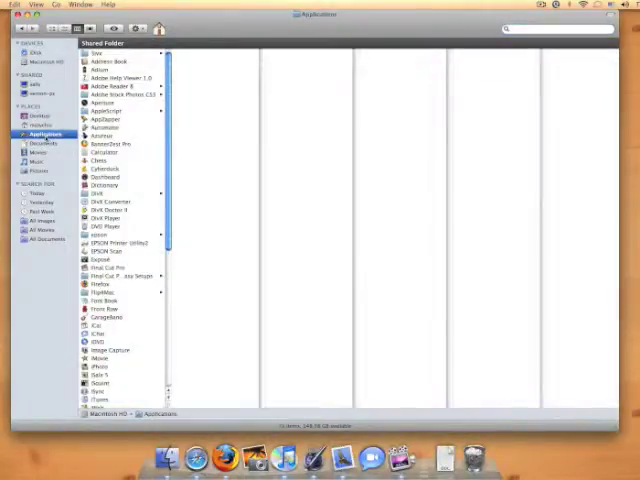
click(42, 142)
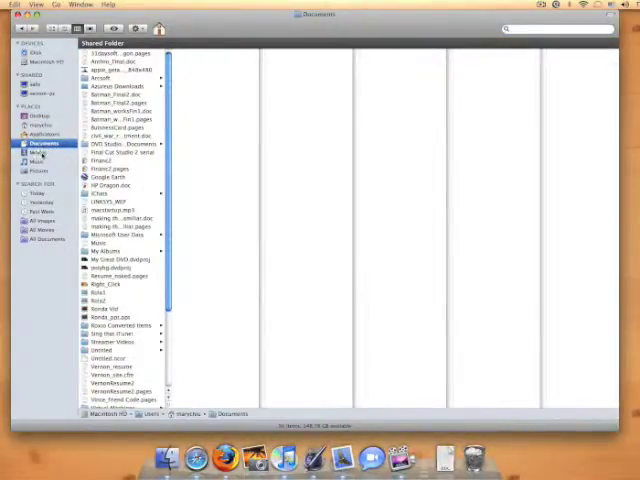
click(40, 170)
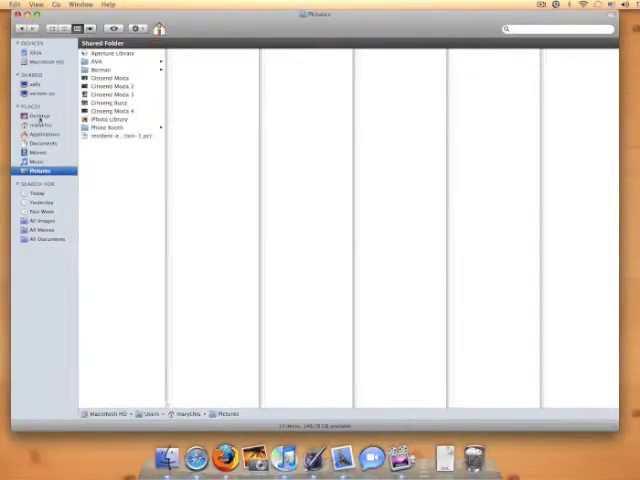
click(40, 116)
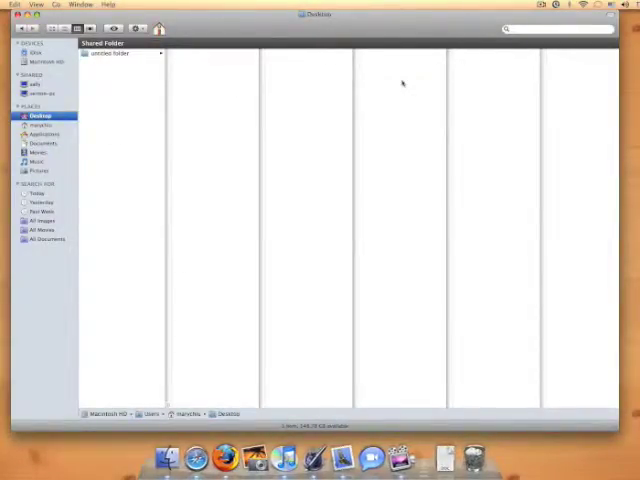
mouse_move(408, 80)
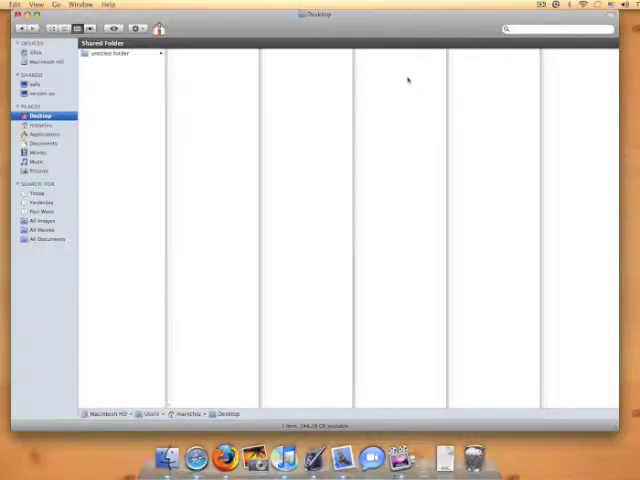
text(batman)
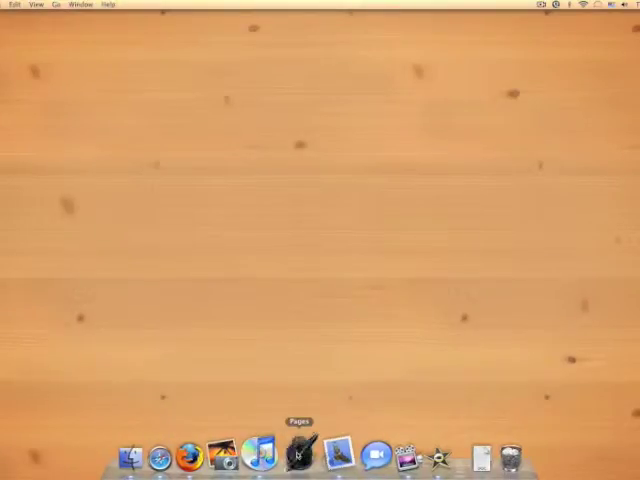
right_click(296, 454)
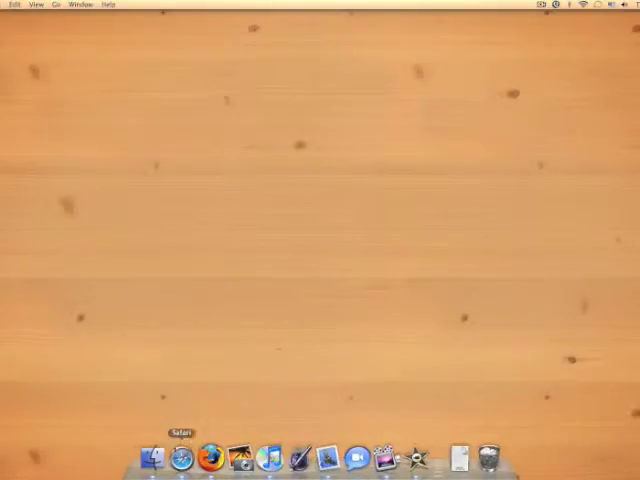
right_click(212, 456)
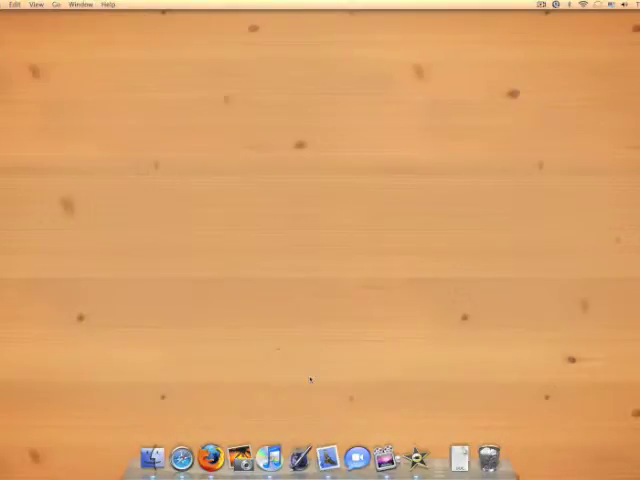
mouse_move(418, 200)
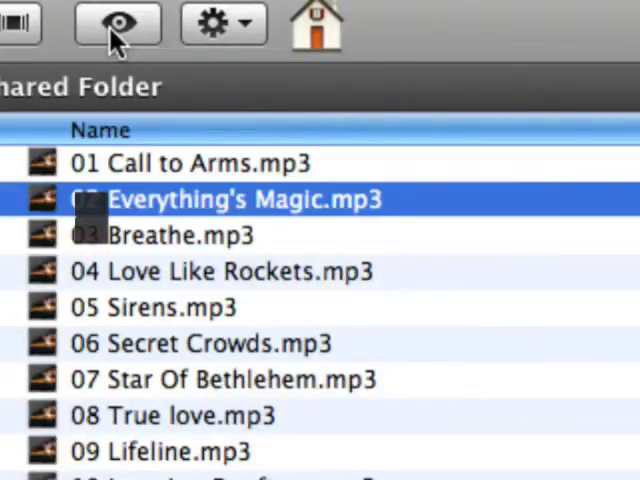
Quick Look Everything's Magic.mp3 and toggle its playback between pause and play several times
click(116, 24)
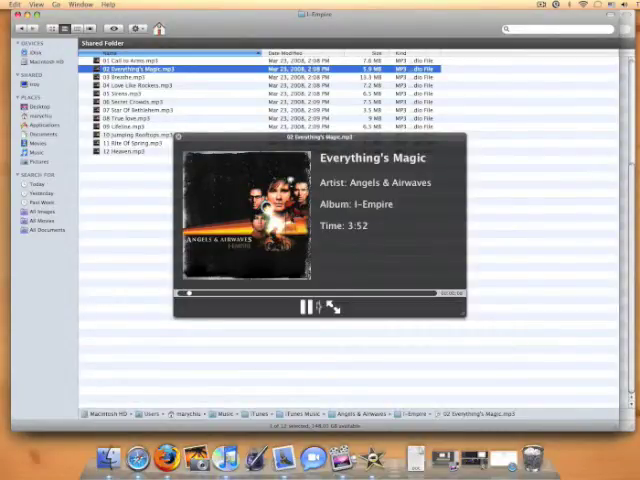
click(308, 306)
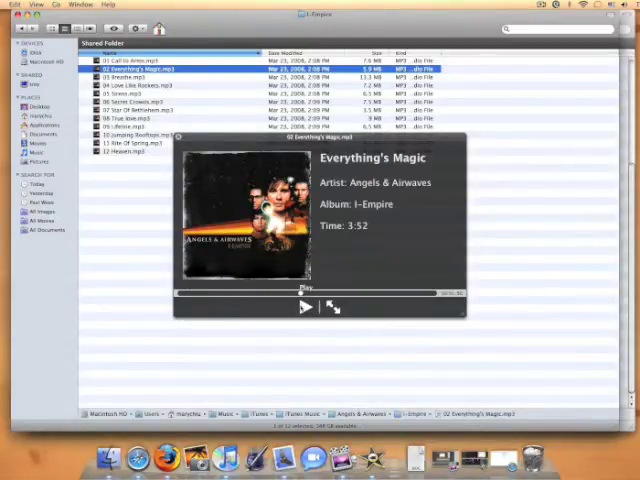
click(304, 304)
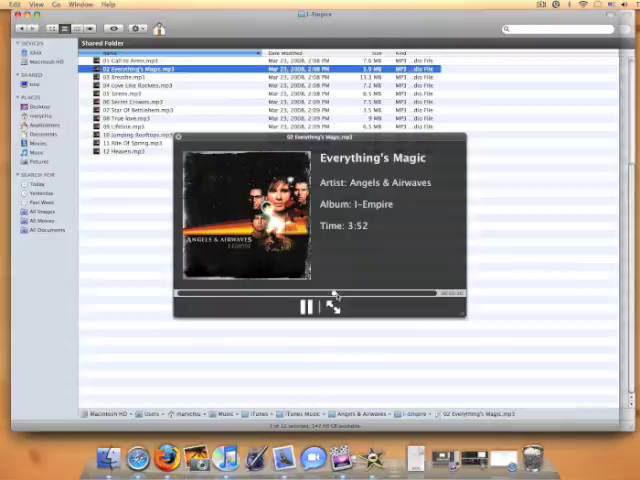
click(308, 304)
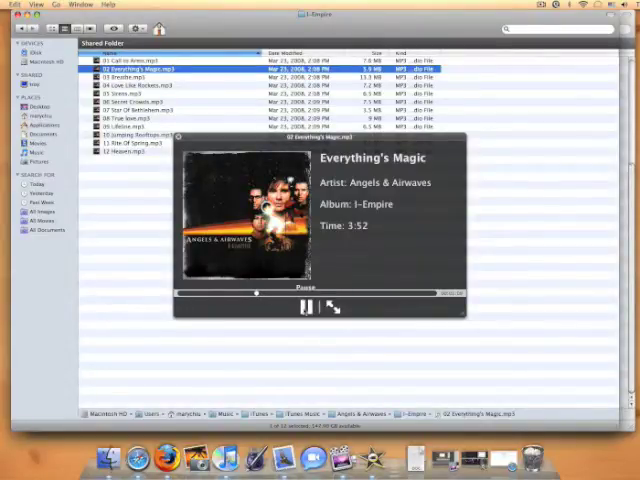
click(312, 308)
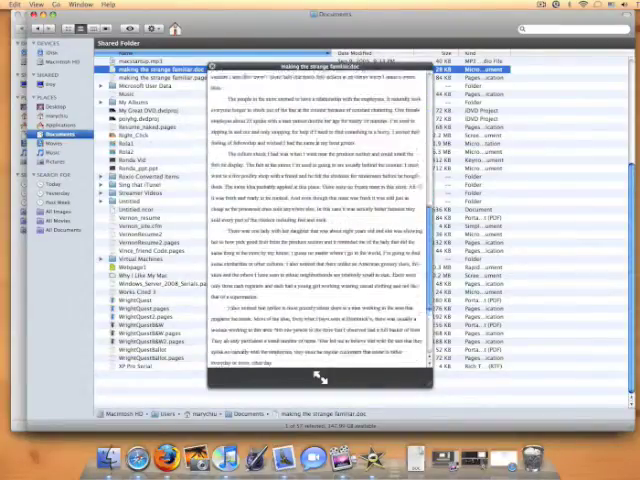
Scroll further down through the pages of the previewed text document
scroll(down, 3)
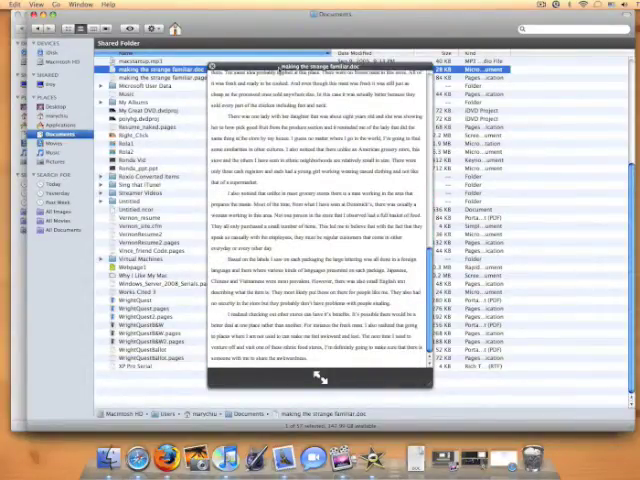